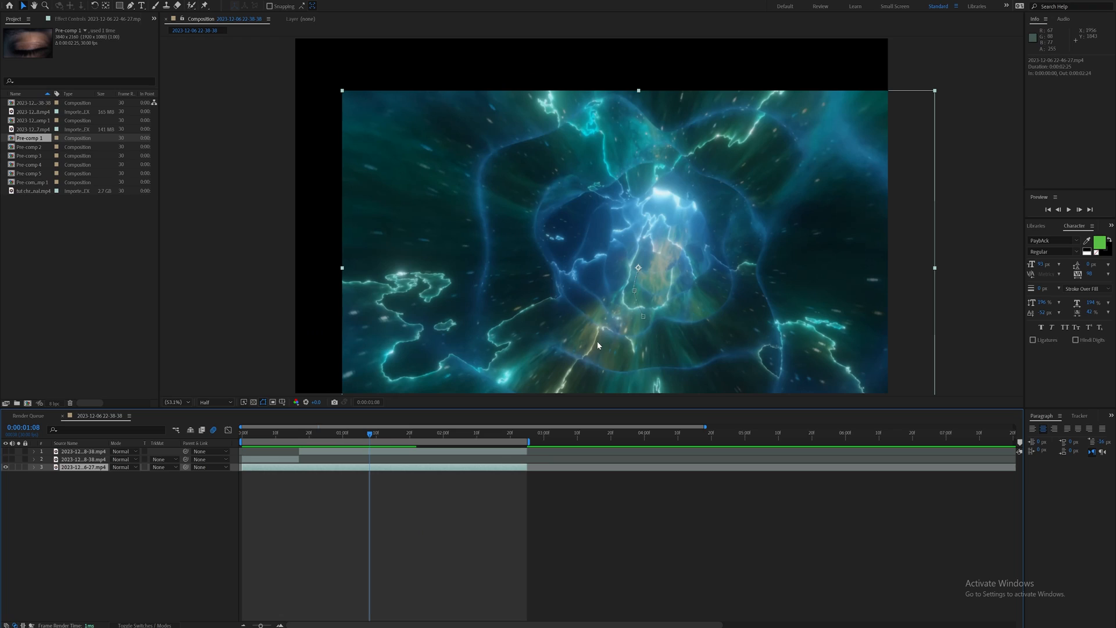
mouse_move(713, 279)
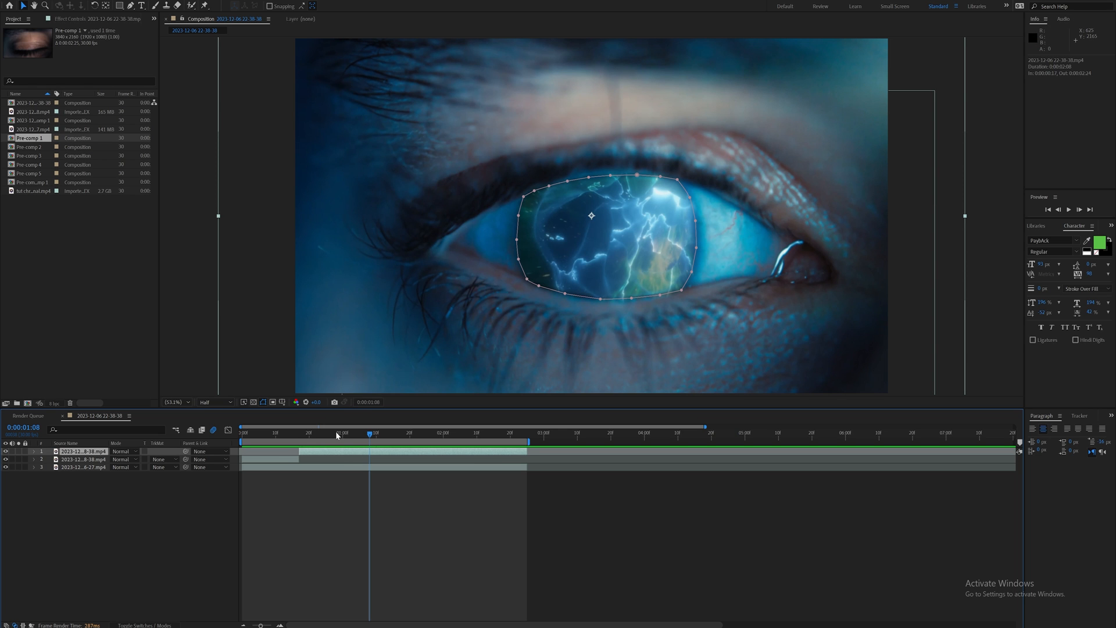
Move to a later frame and expand the eye layer's mask properties.
click(413, 432)
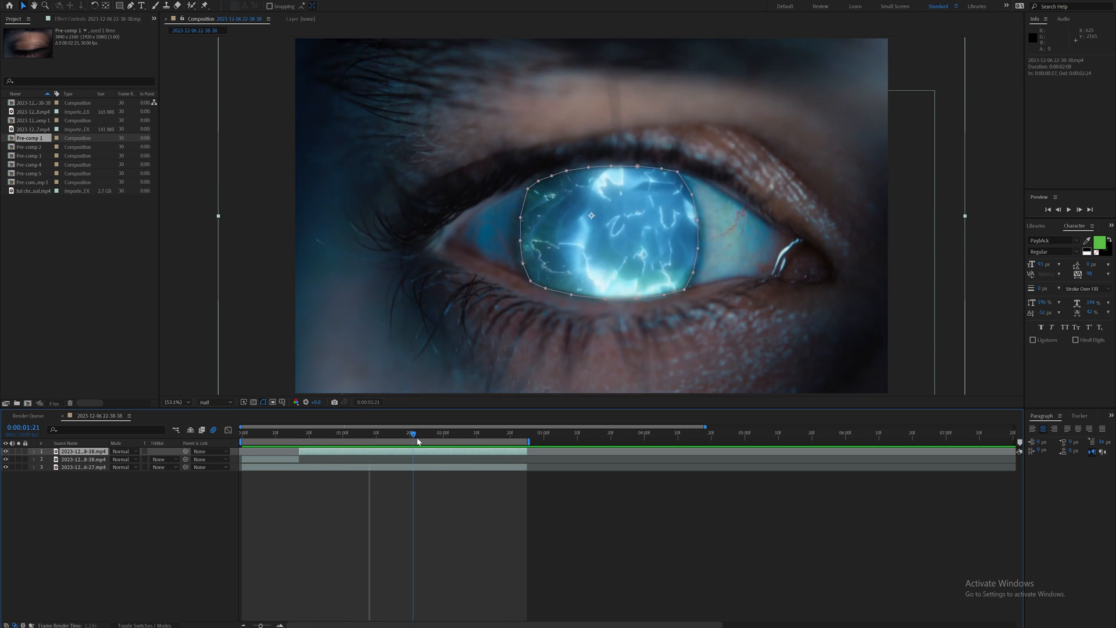
click(292, 432)
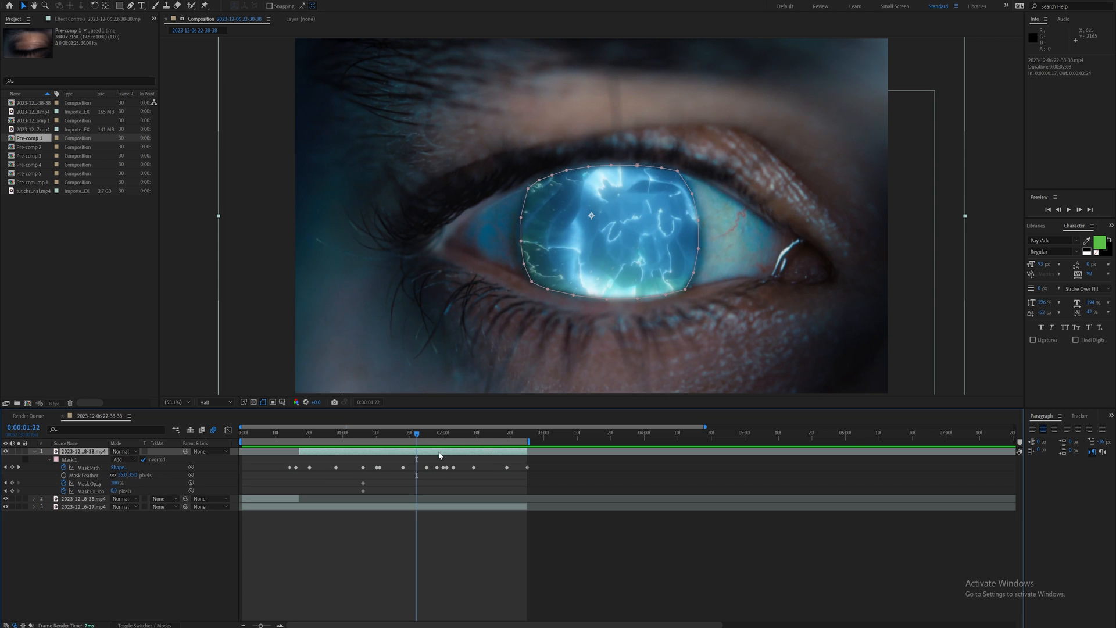
mouse_move(505, 446)
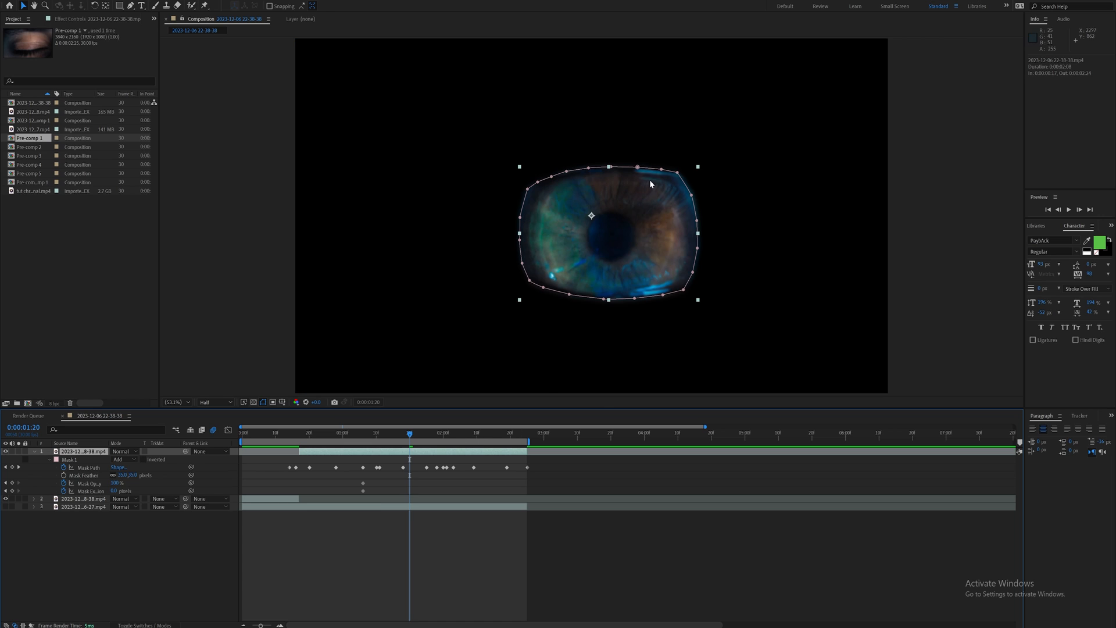
mouse_move(146, 461)
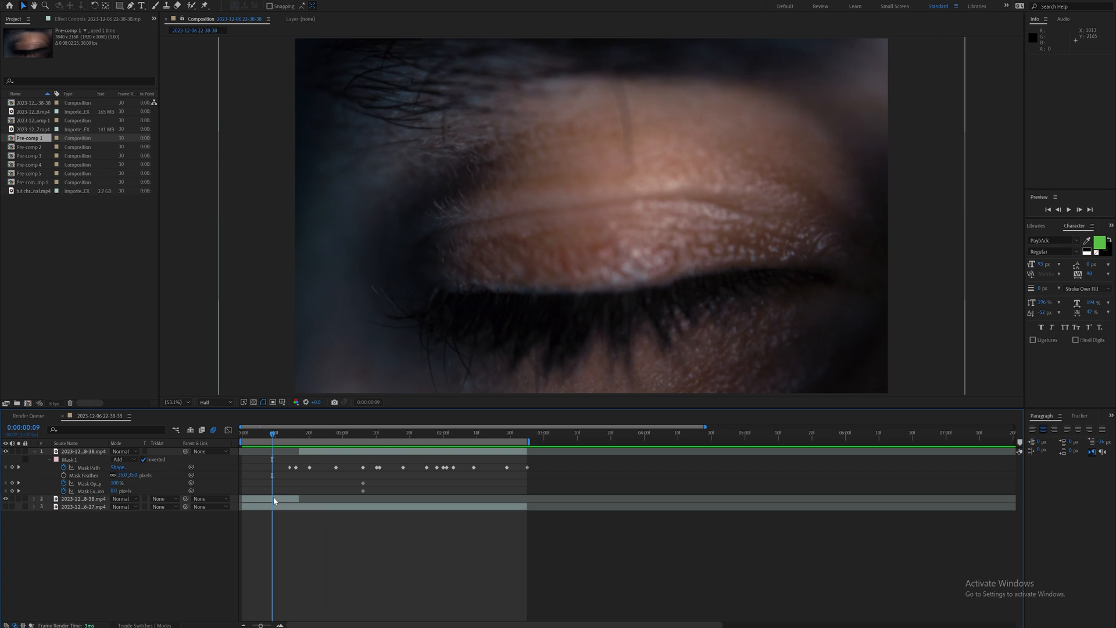
click(80, 498)
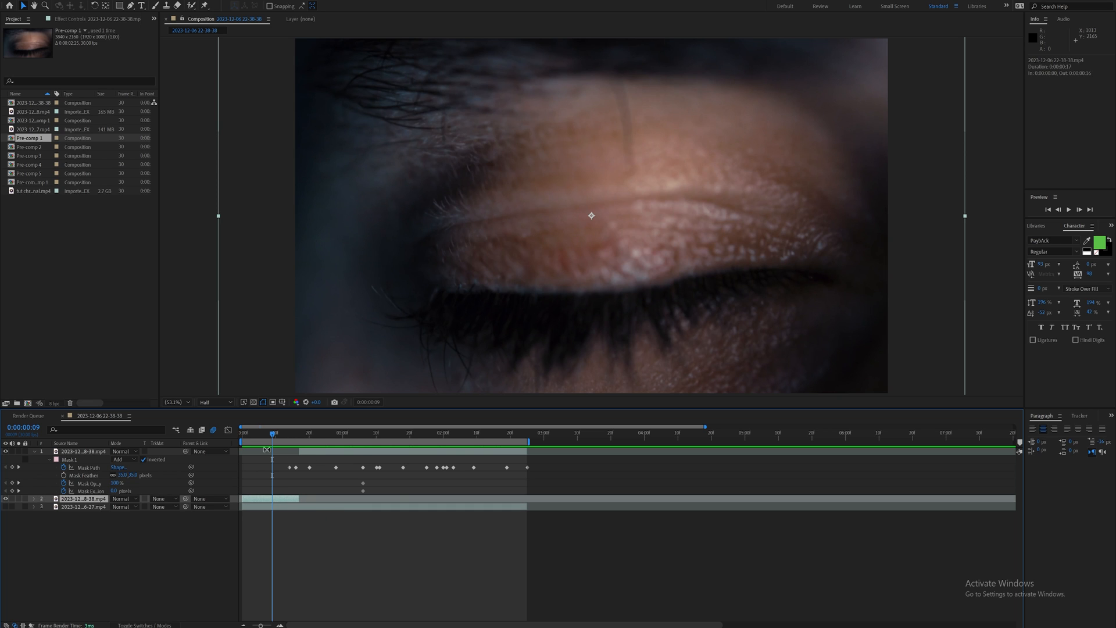
mouse_move(306, 489)
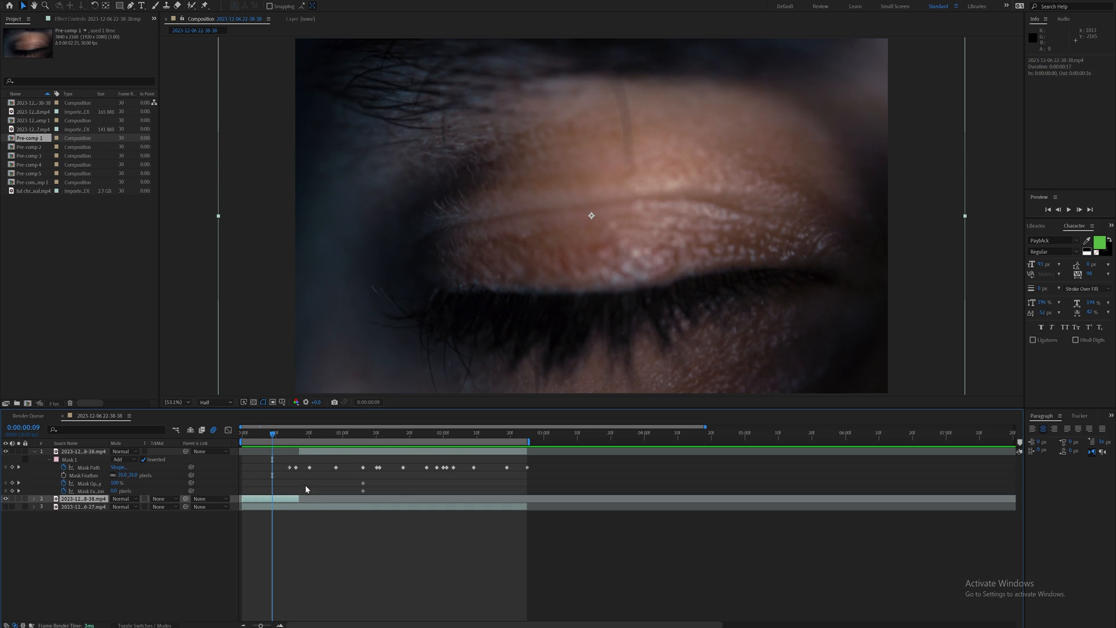
click(299, 432)
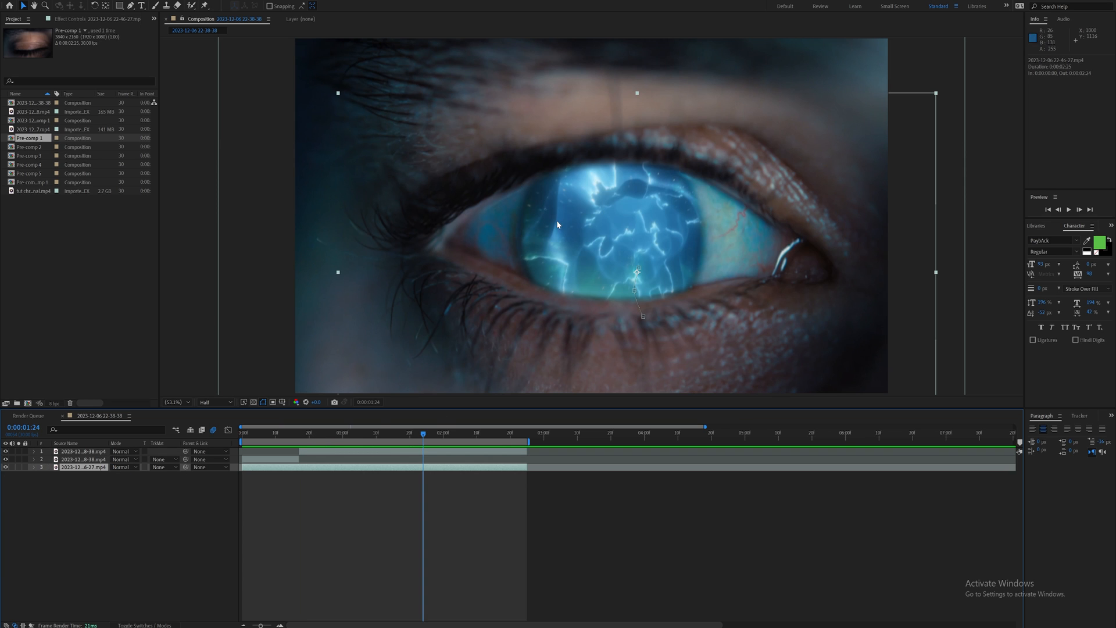
mouse_move(675, 231)
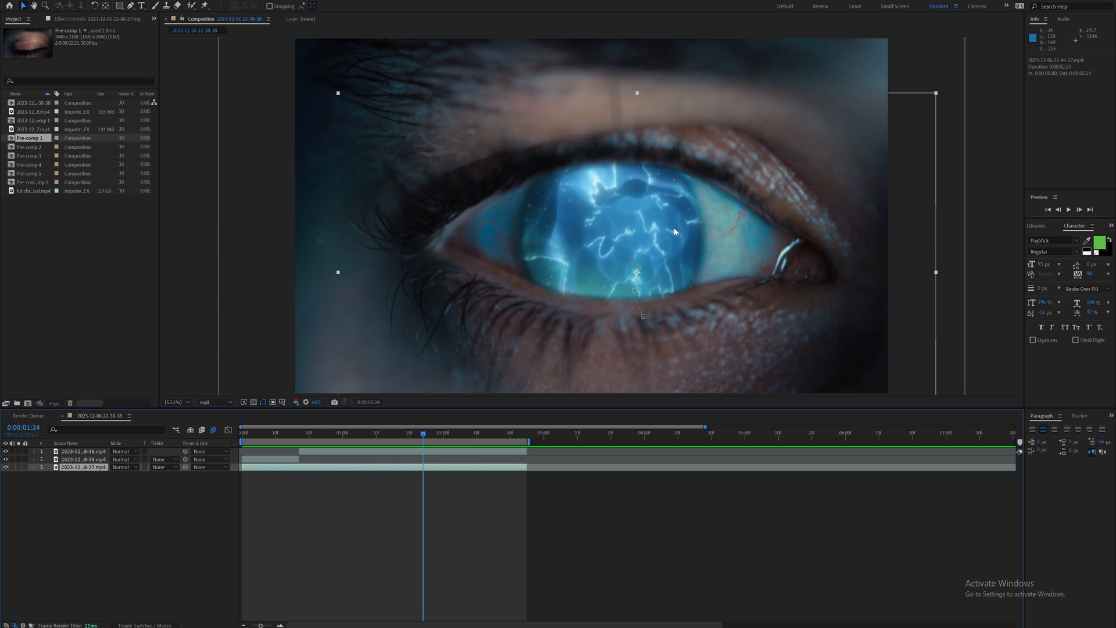
mouse_move(631, 218)
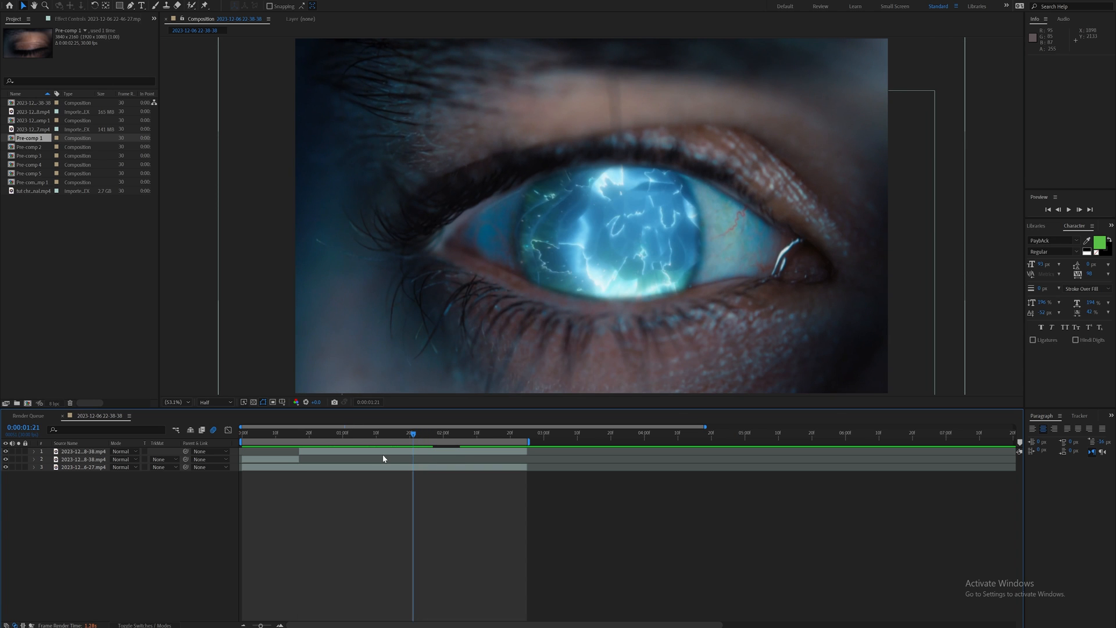
Add a new camera layer using the 50mm Two-Node preset.
right_click(383, 458)
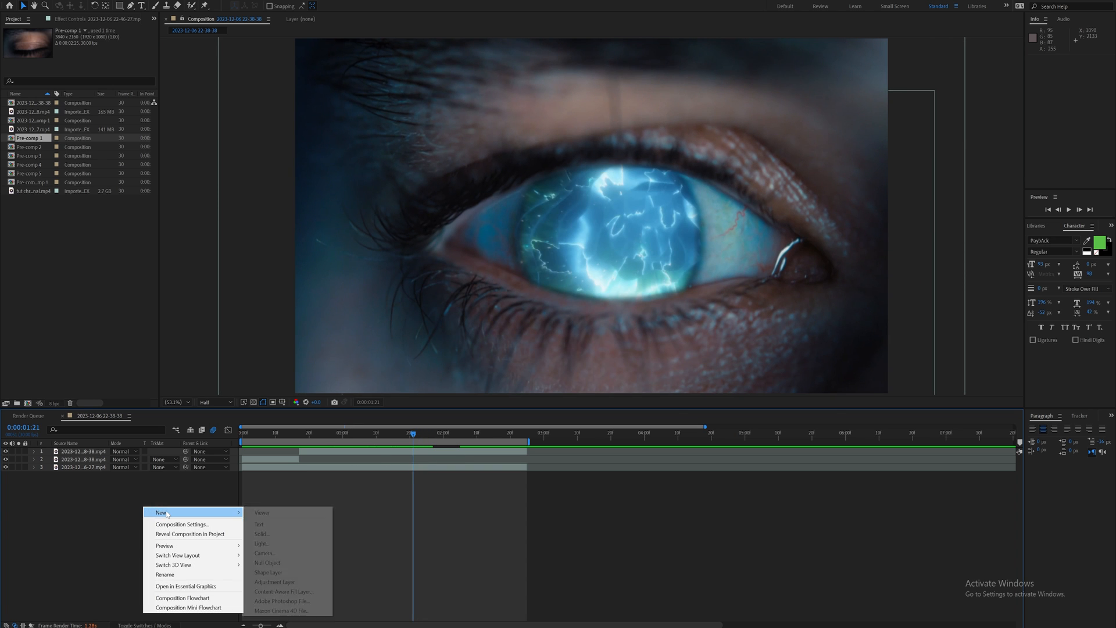
click(264, 553)
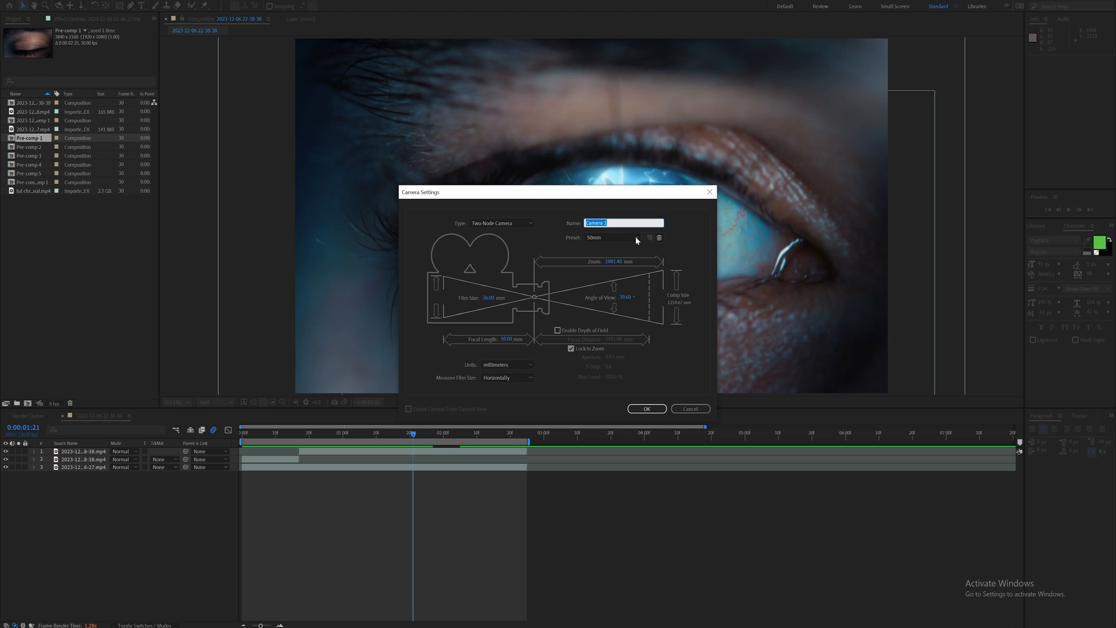
mouse_move(621, 274)
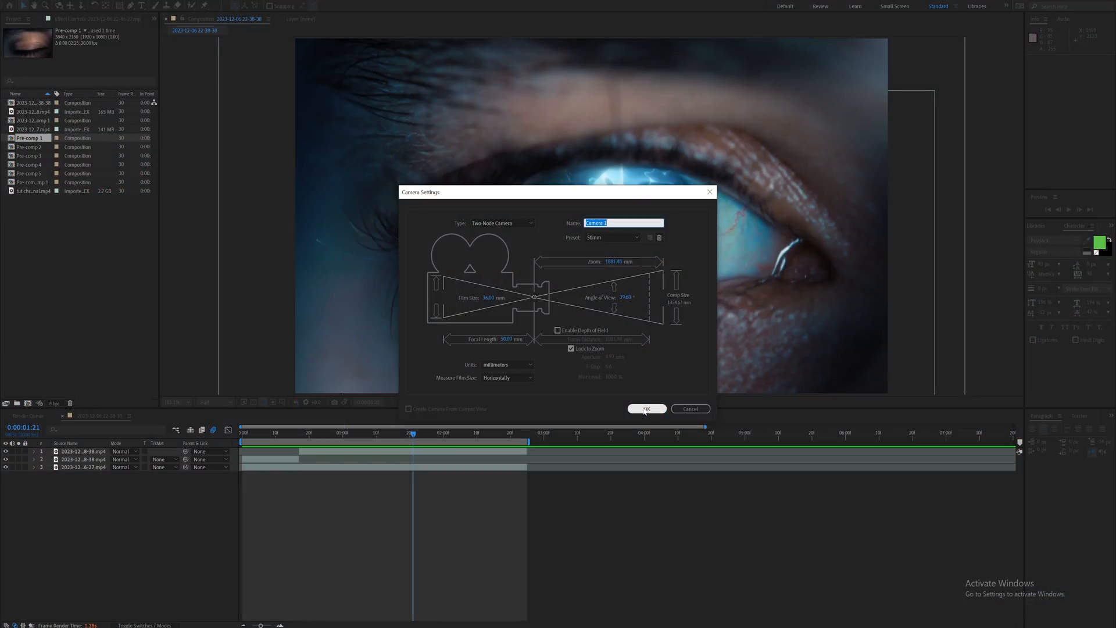
click(646, 408)
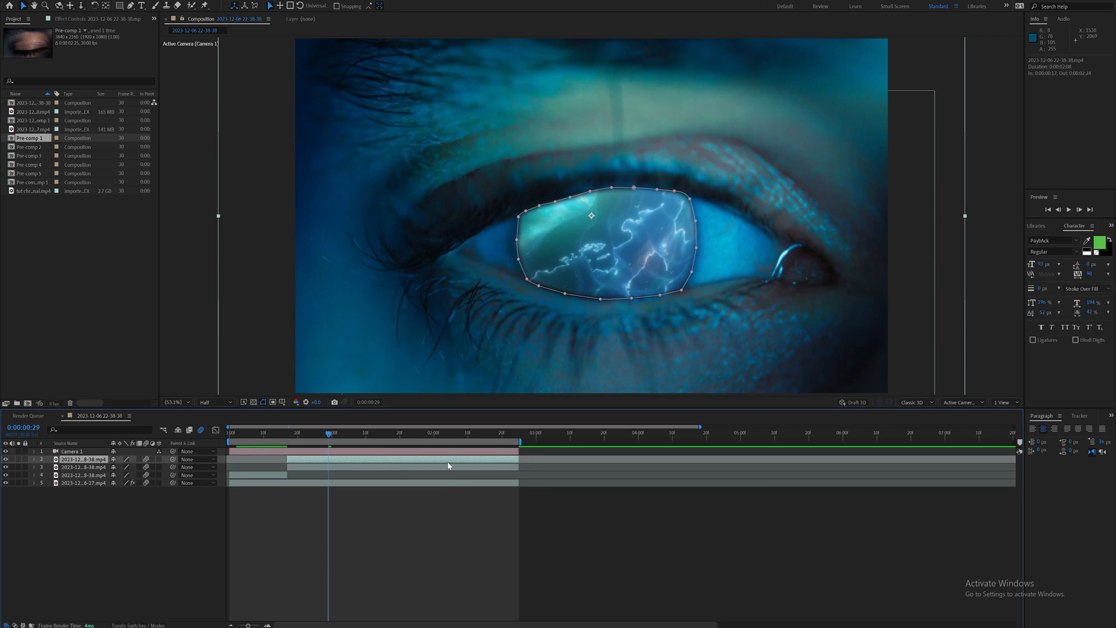
Select the masked eye layer to pre-compose it.
click(50, 460)
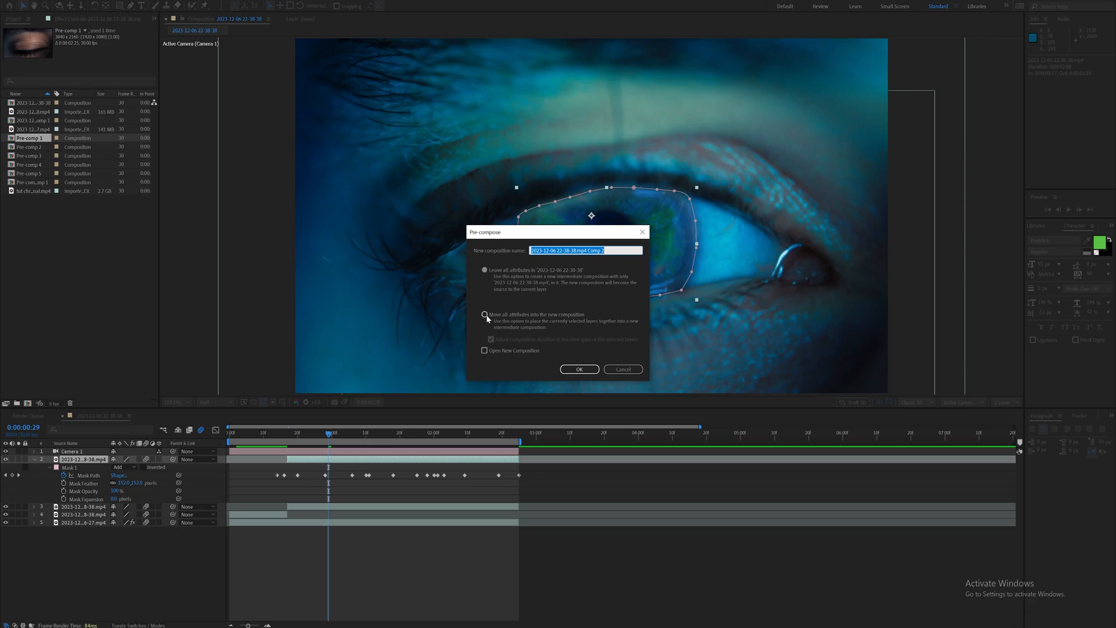
Pre-compose the masked eye layer, moving all attributes into the new composition.
click(485, 314)
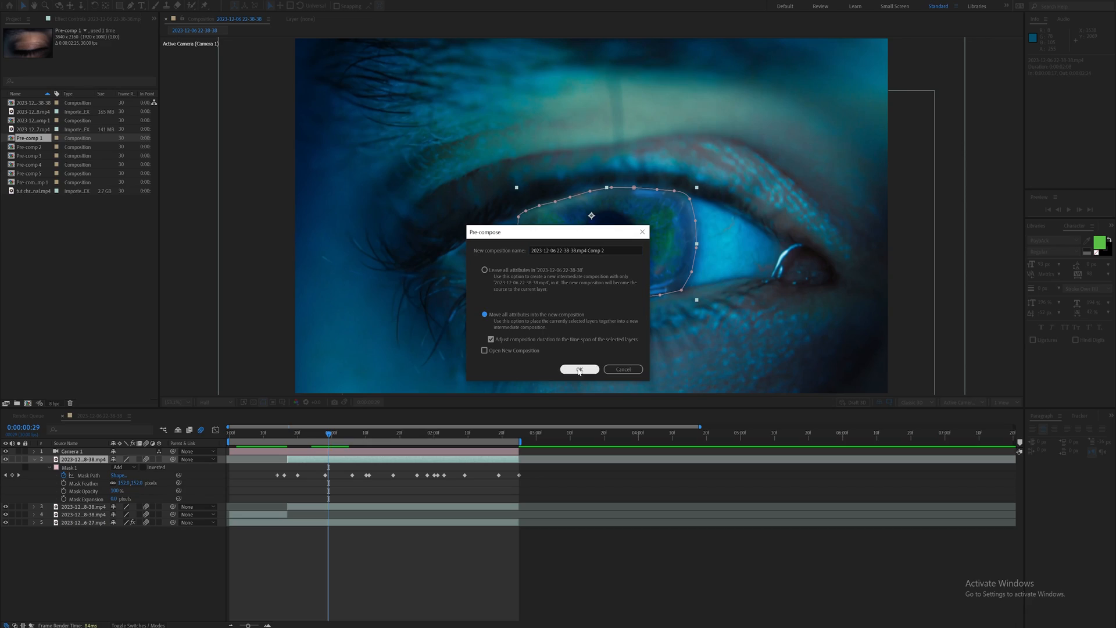
click(580, 368)
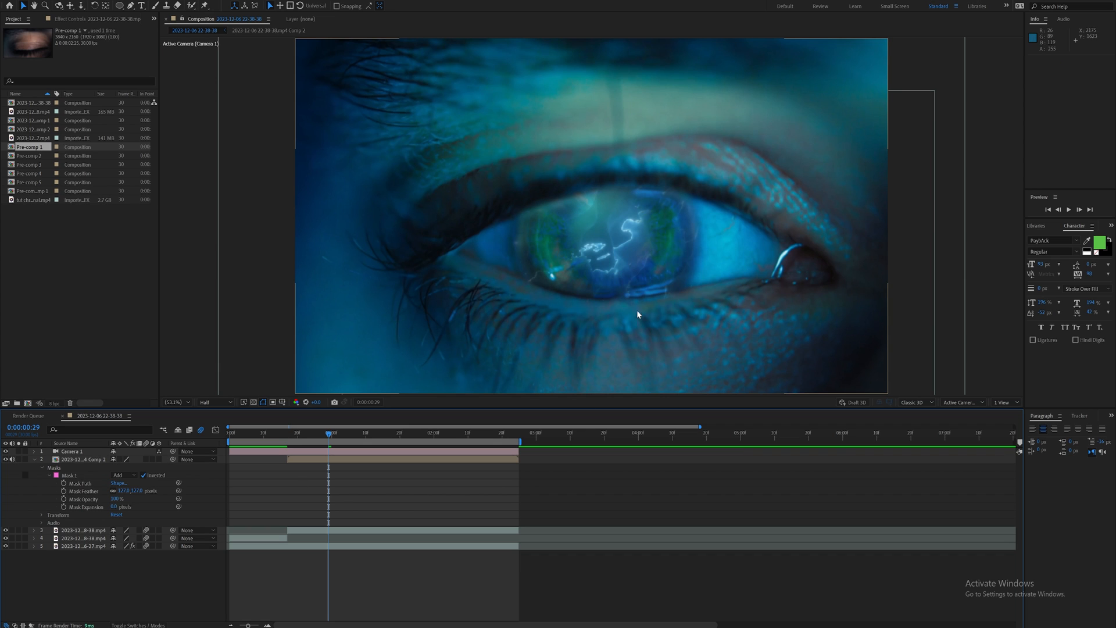
mouse_move(621, 241)
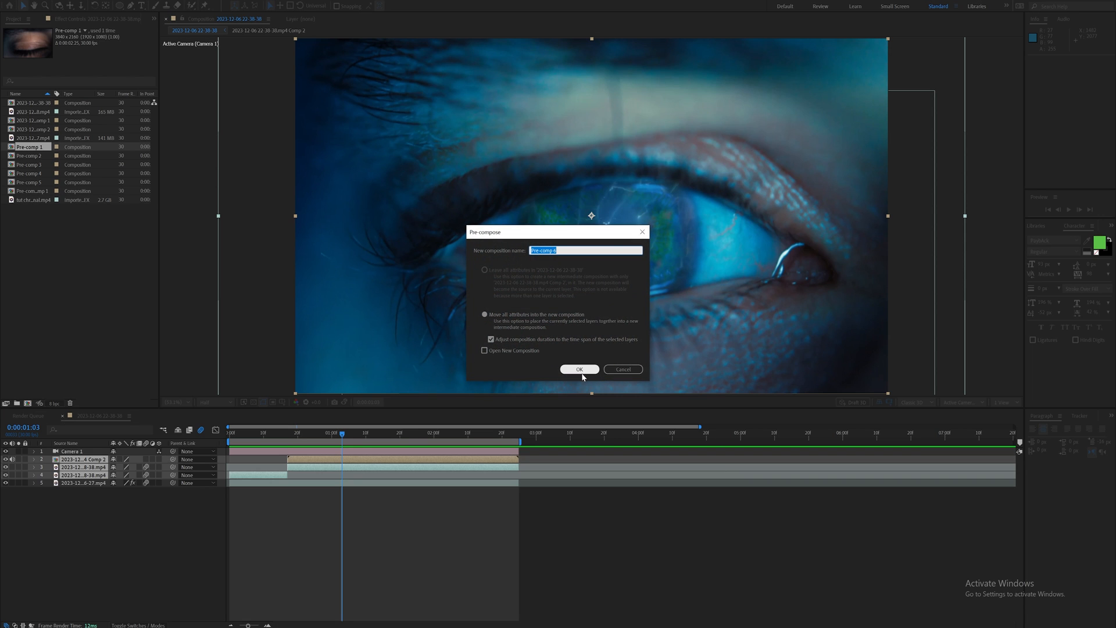
Nest the eye comp and wormhole clips as Pre-comp 6, then select Camera 1.
click(580, 369)
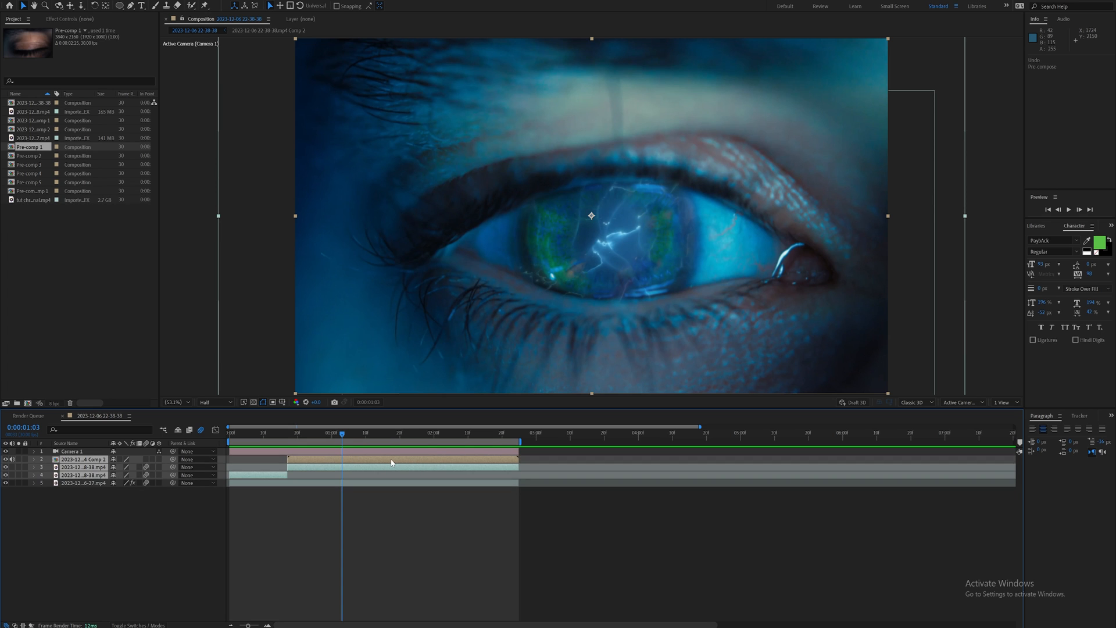
right_click(390, 463)
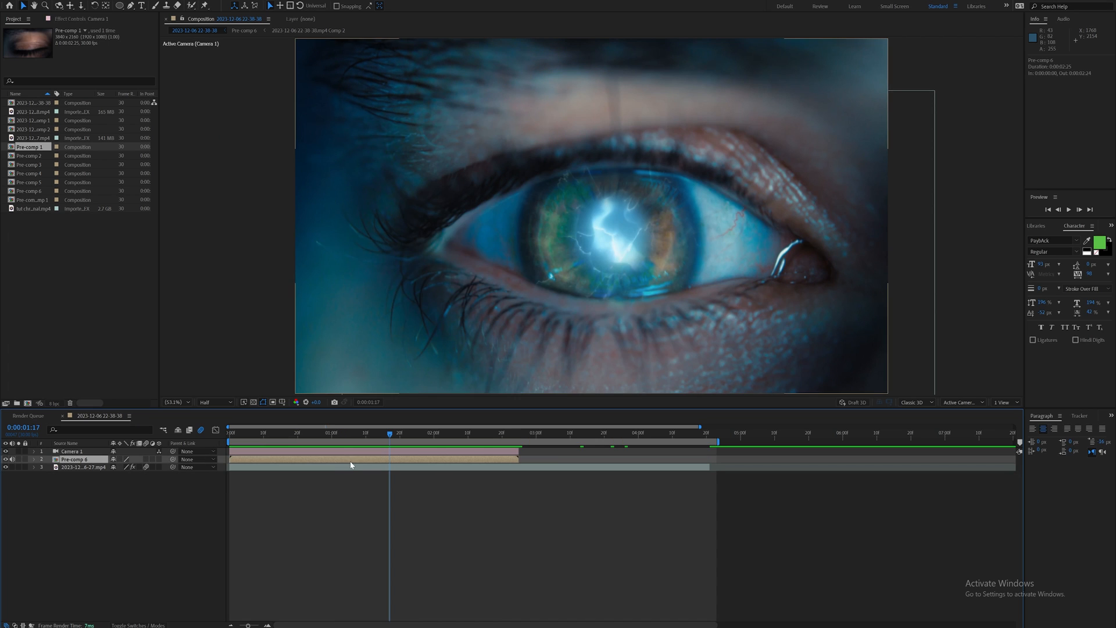
click(75, 460)
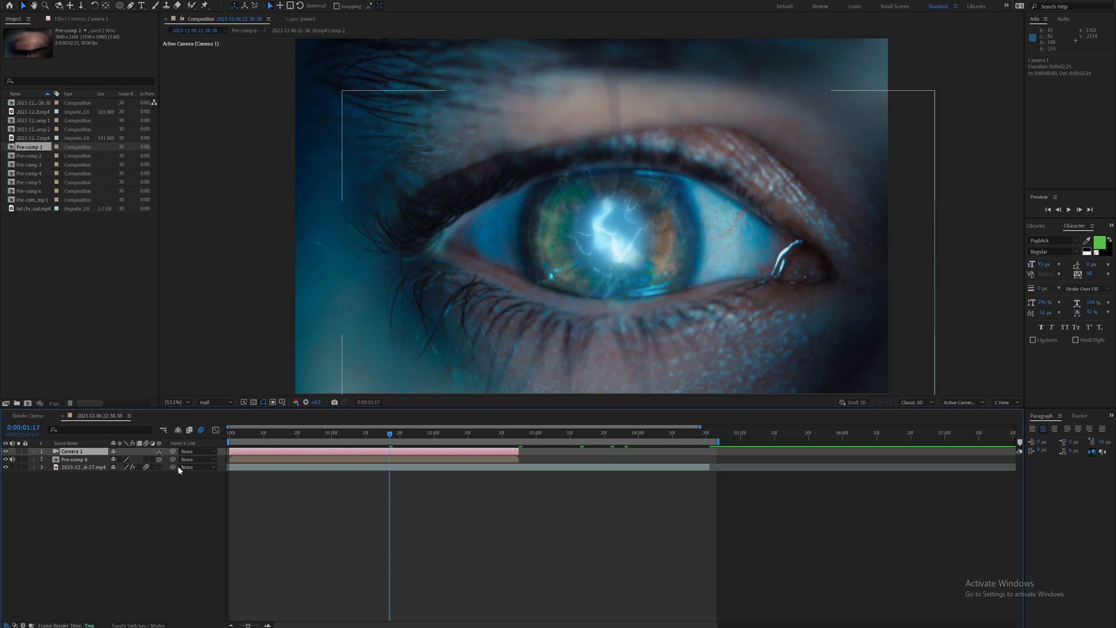
In a four-view layout, drag Camera 1 forward through the pupil into the wormhole.
click(33, 451)
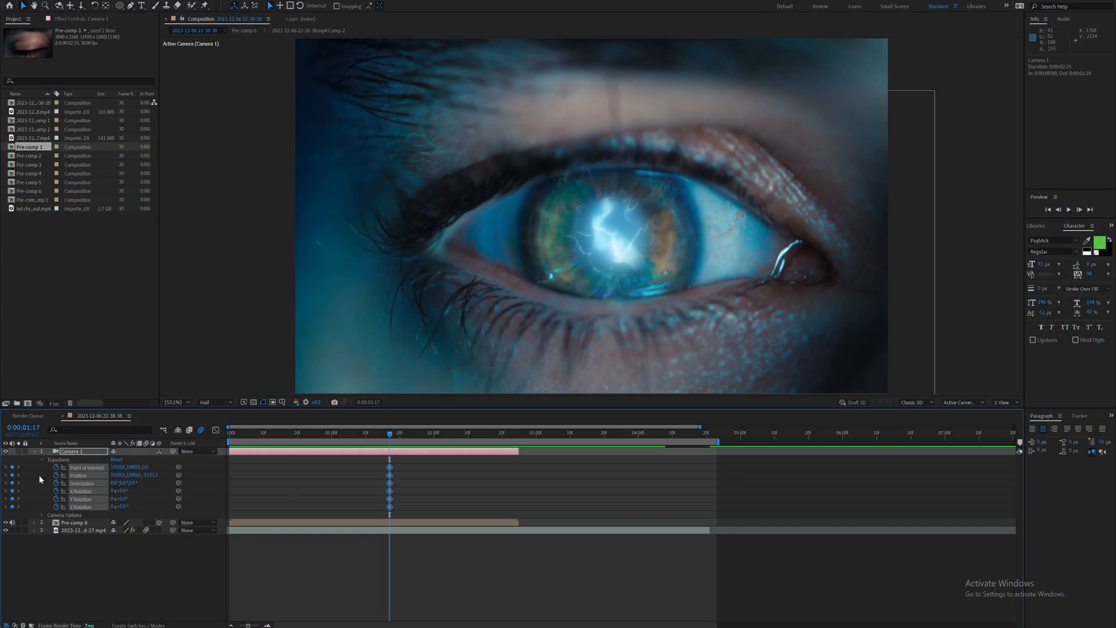
click(515, 432)
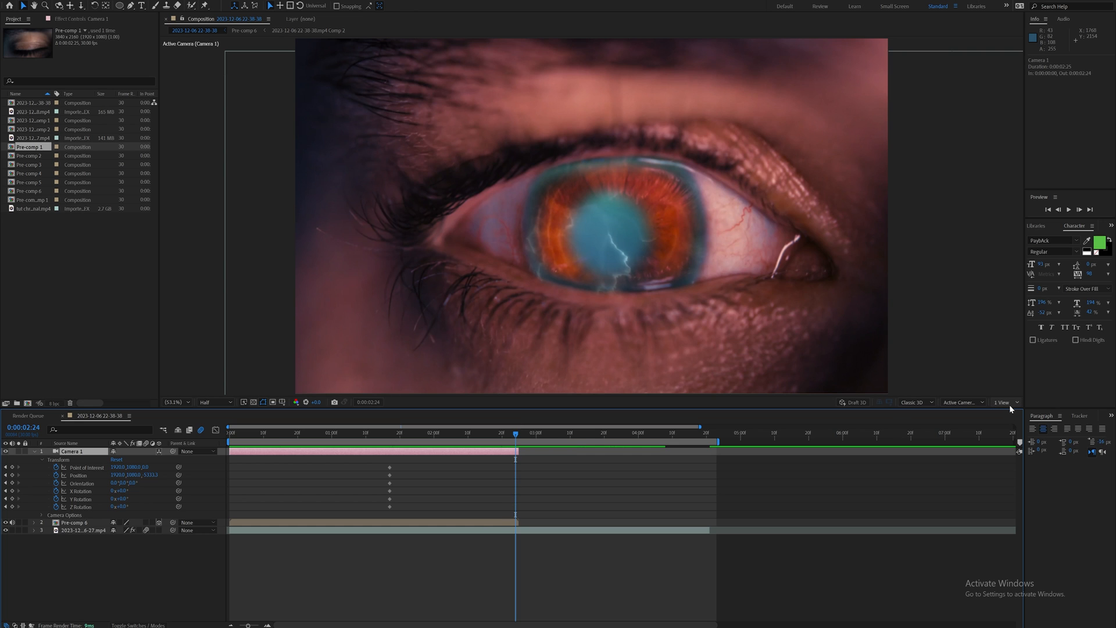
click(1002, 402)
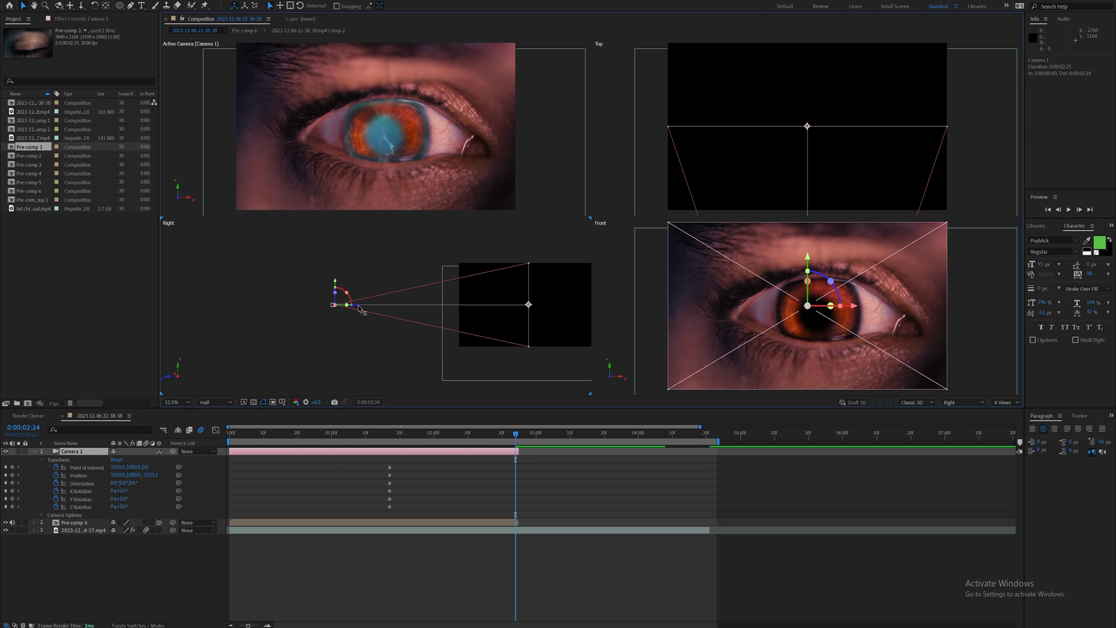
drag(346, 305, 329, 305)
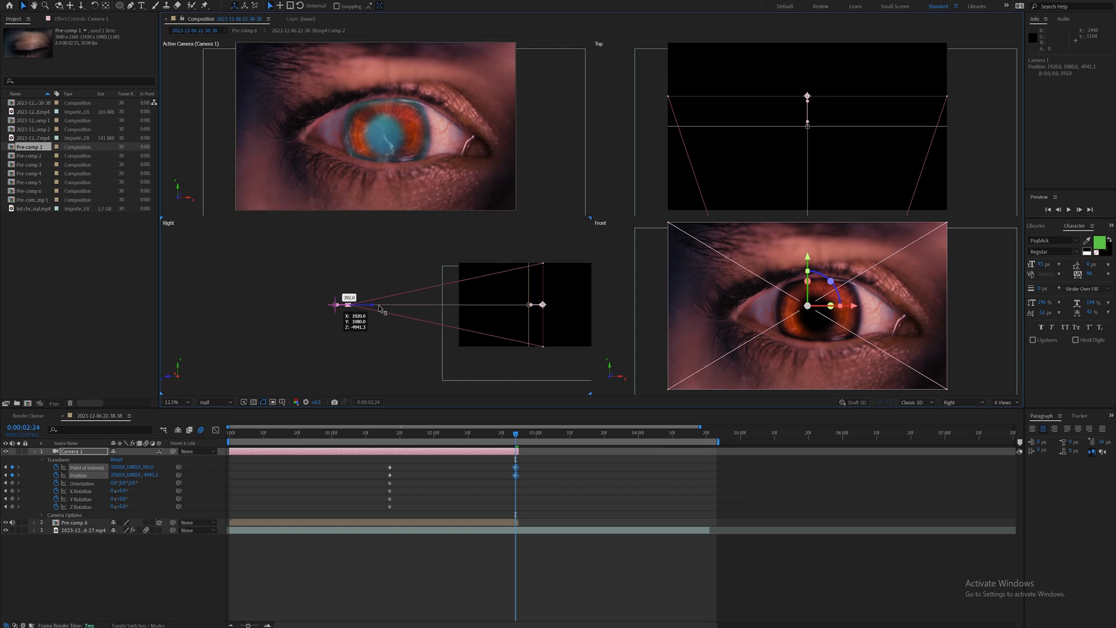
drag(381, 306, 424, 308)
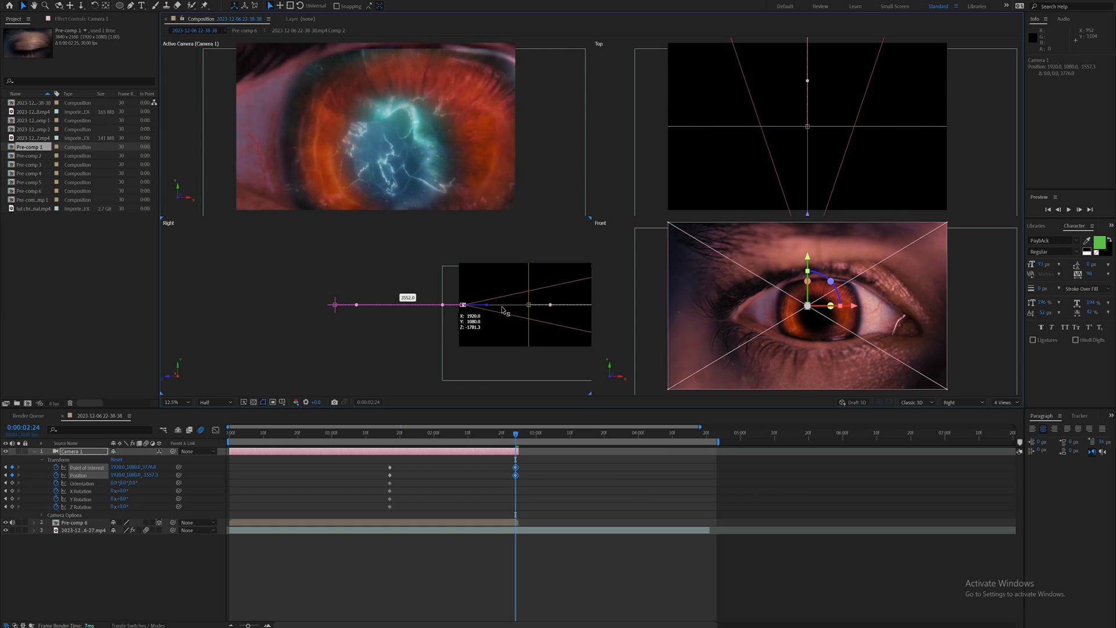
drag(442, 304, 466, 305)
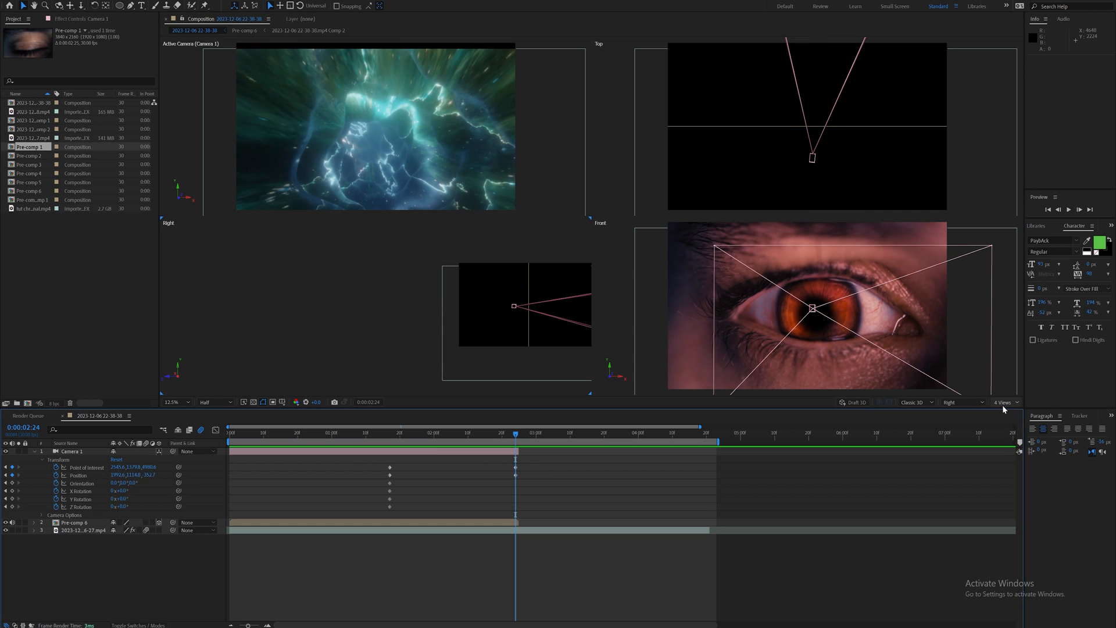
Return to a single Active Camera view and apply Easy Ease to the camera keyframes.
click(1004, 402)
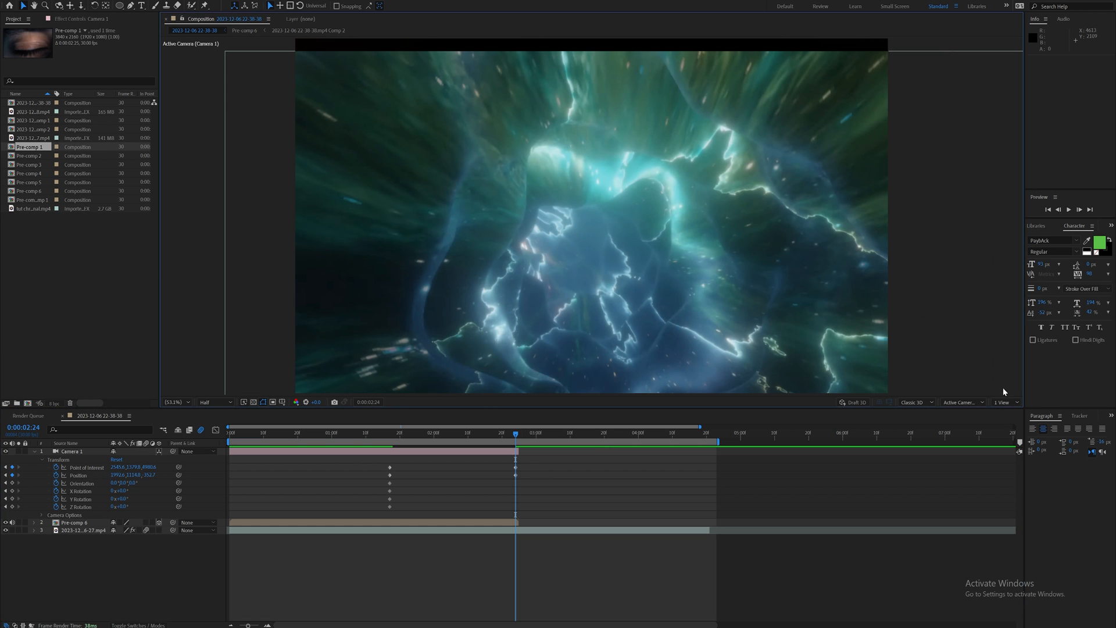
click(213, 401)
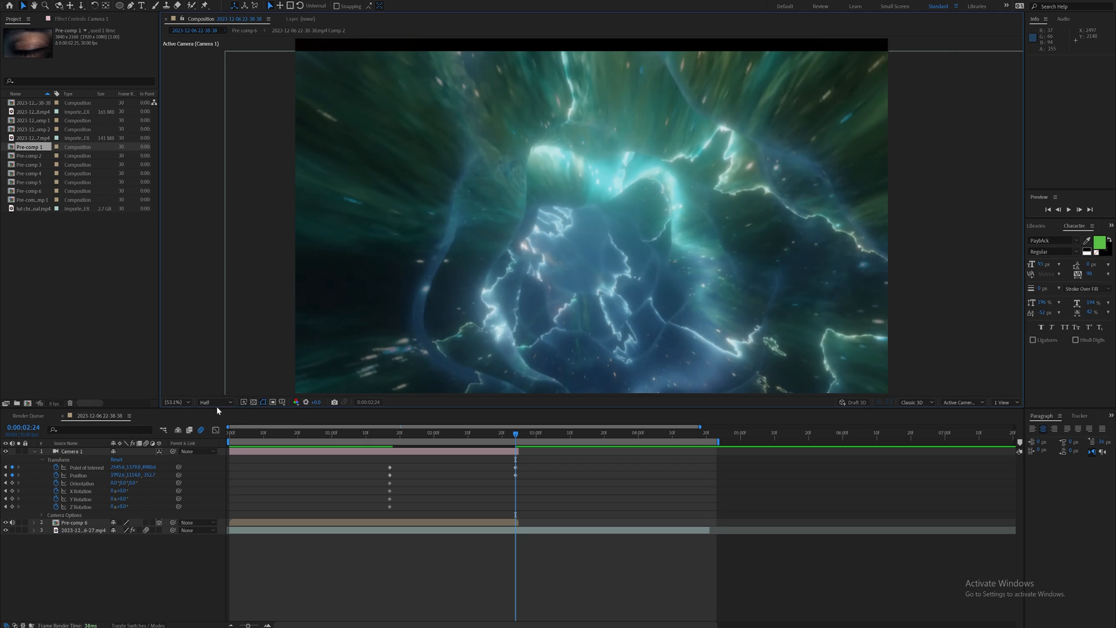
mouse_move(332, 478)
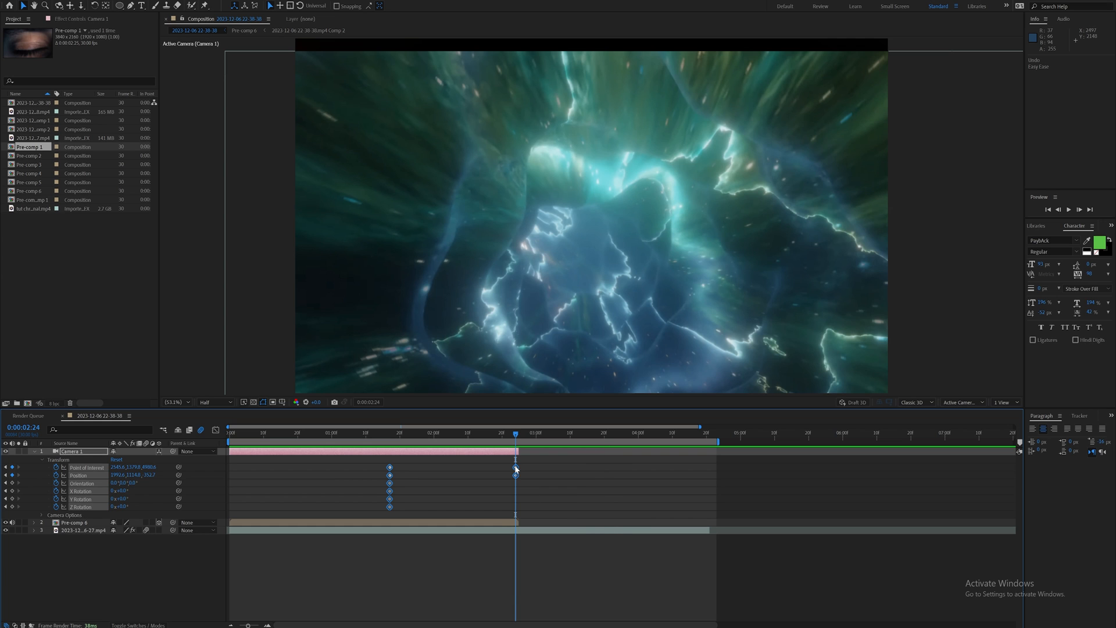
right_click(516, 468)
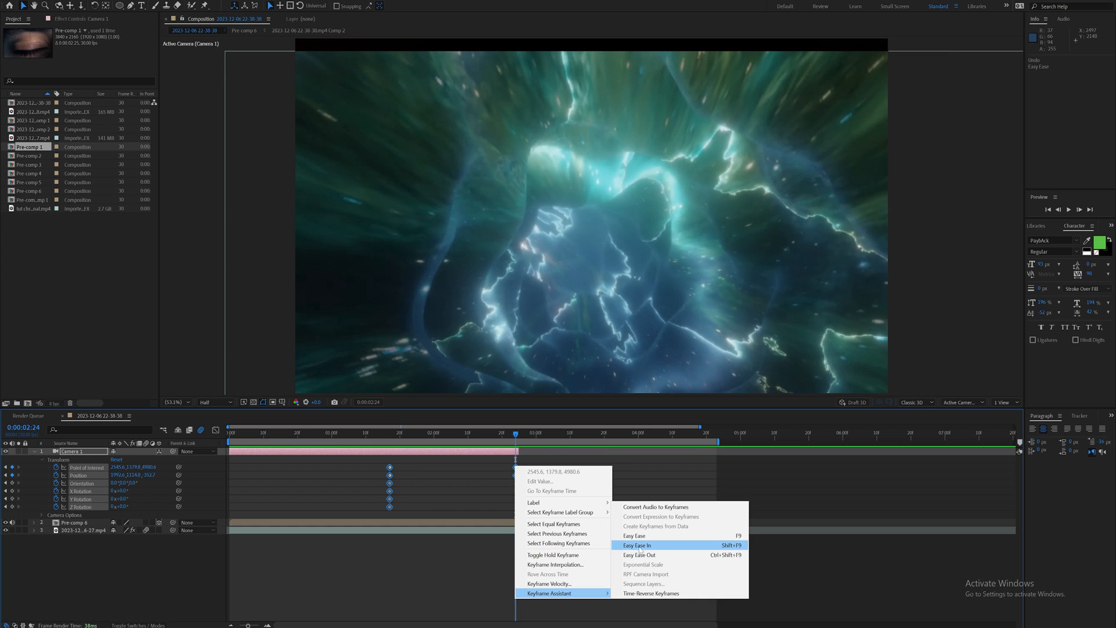
click(638, 546)
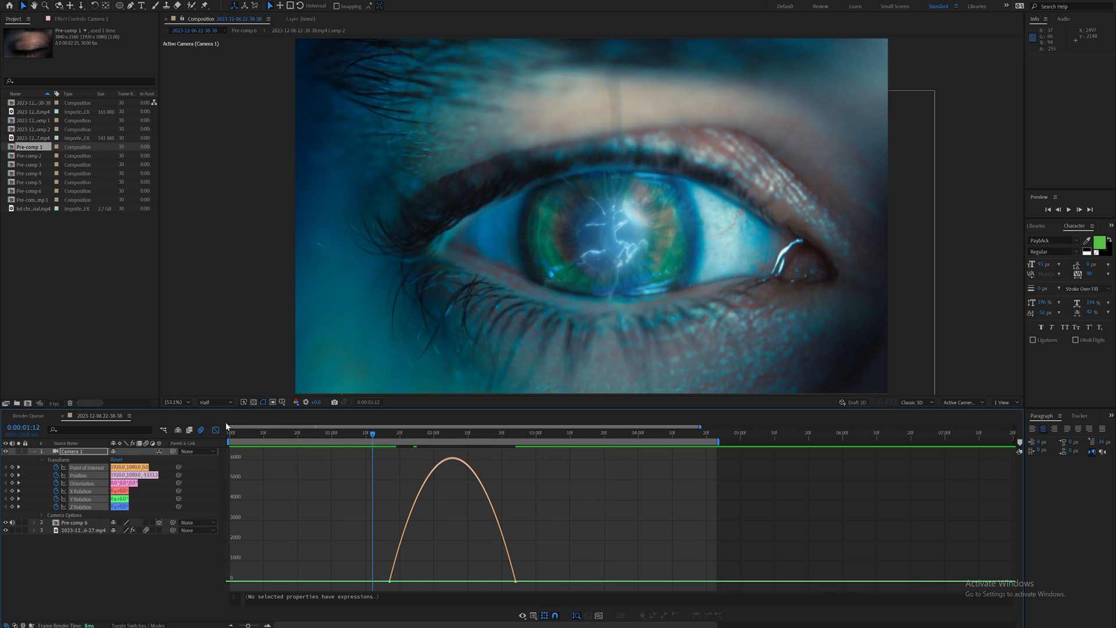
Show the camera's curves in the Graph Editor and switch them to the speed graph.
click(522, 615)
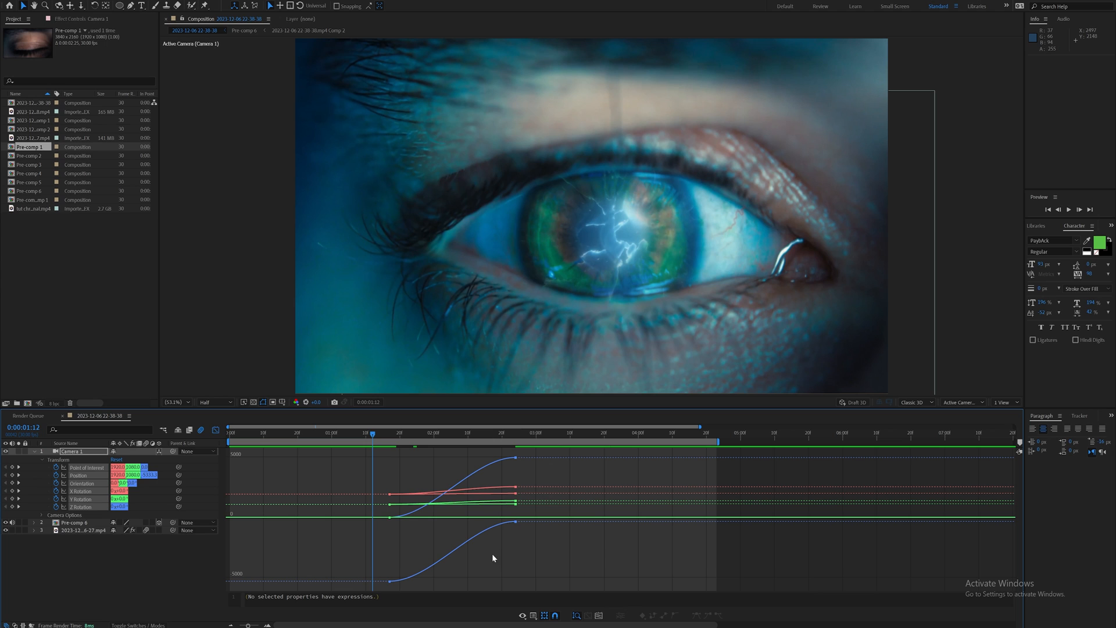
click(533, 615)
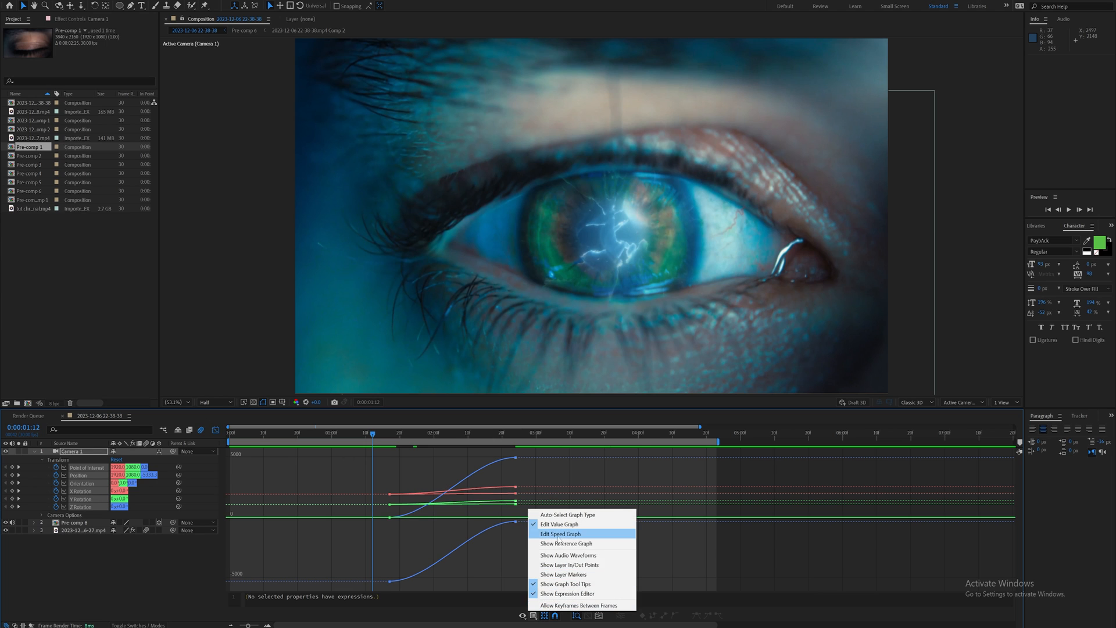
click(561, 534)
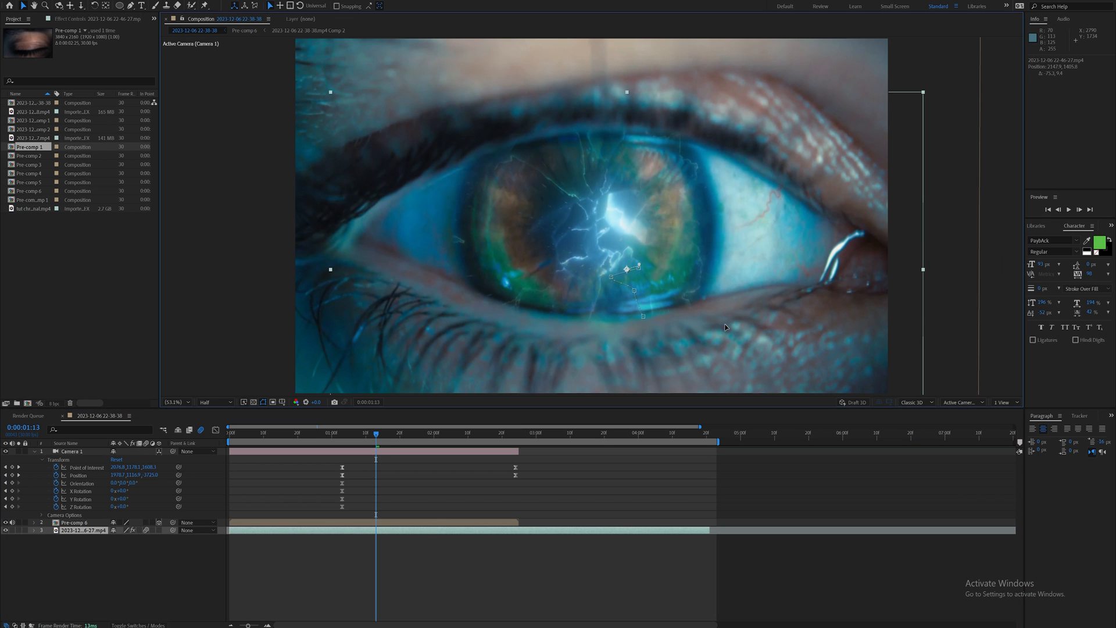
Keyframe the eye footage's Position and Scale, check its curves, and scrub the camera push.
click(365, 432)
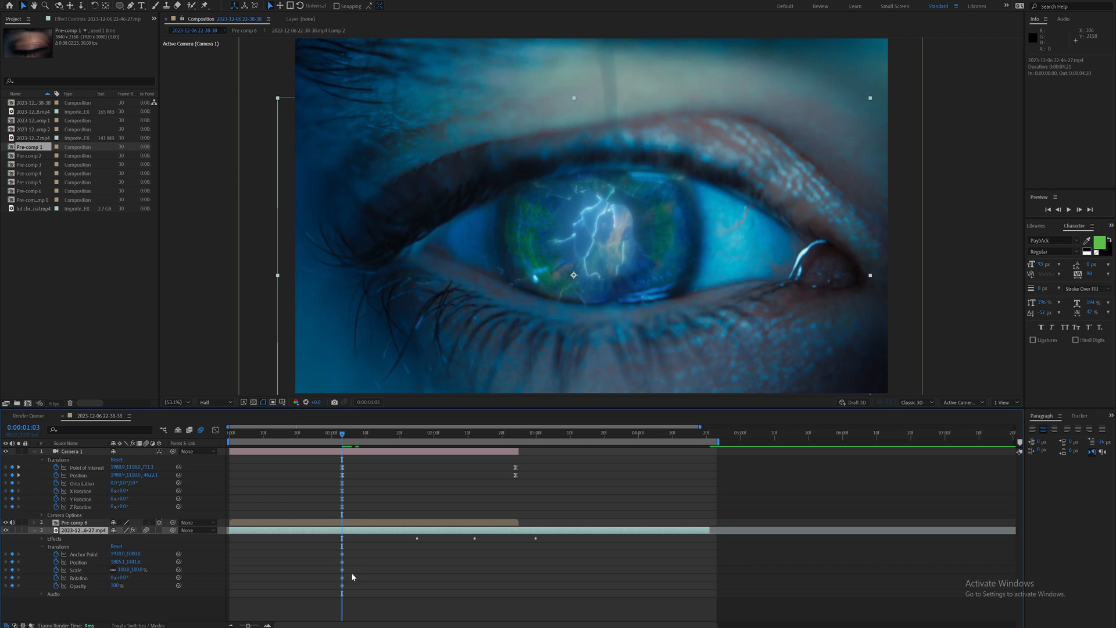
click(389, 433)
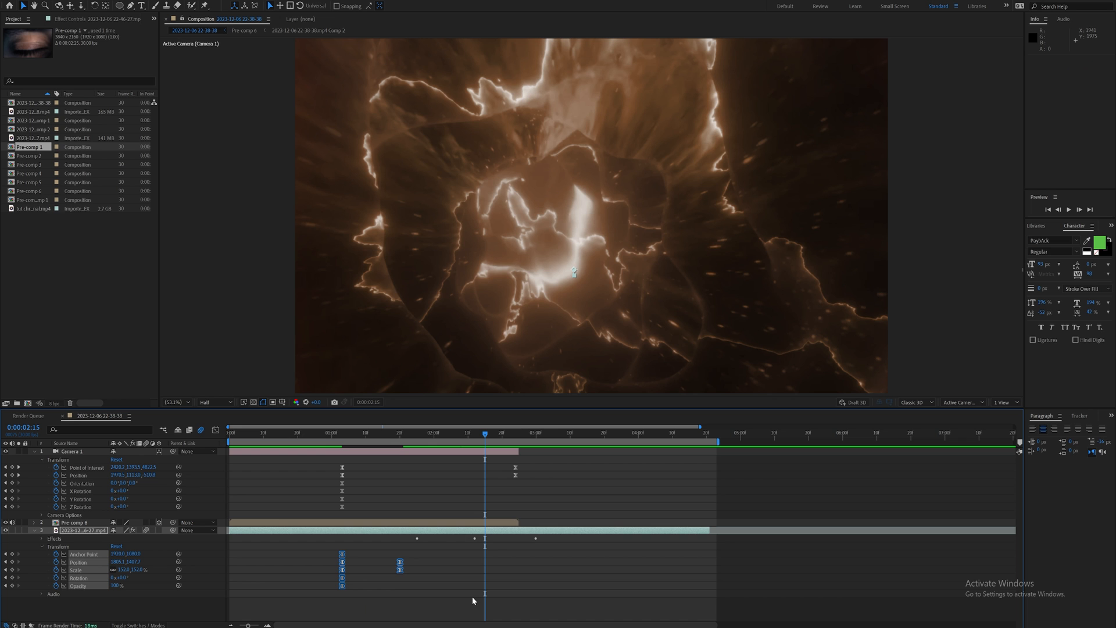
click(200, 429)
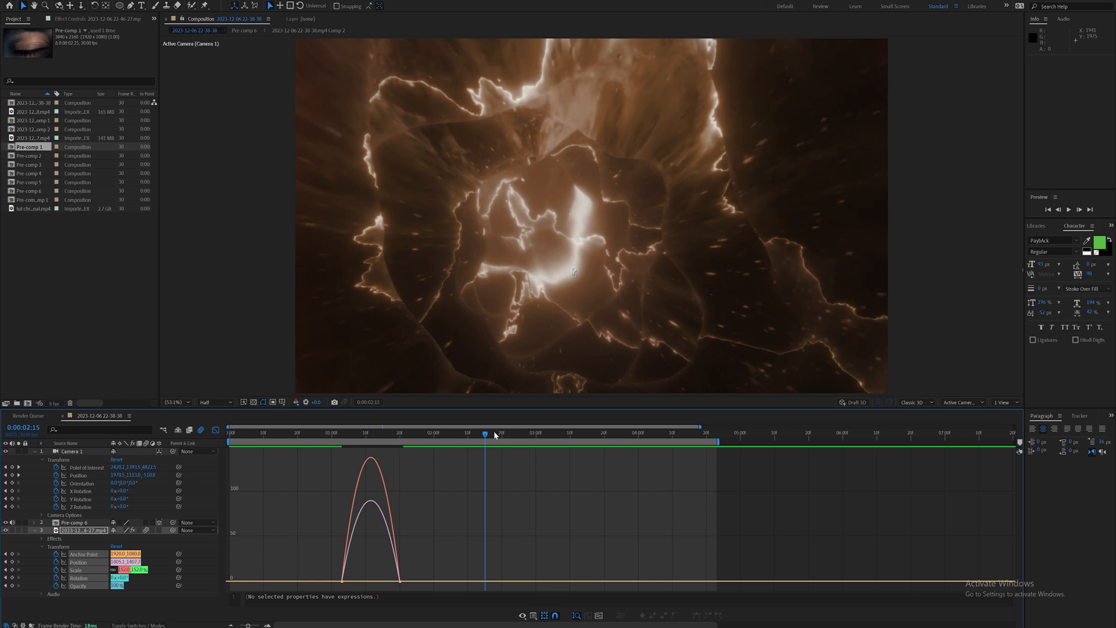
mouse_move(494, 434)
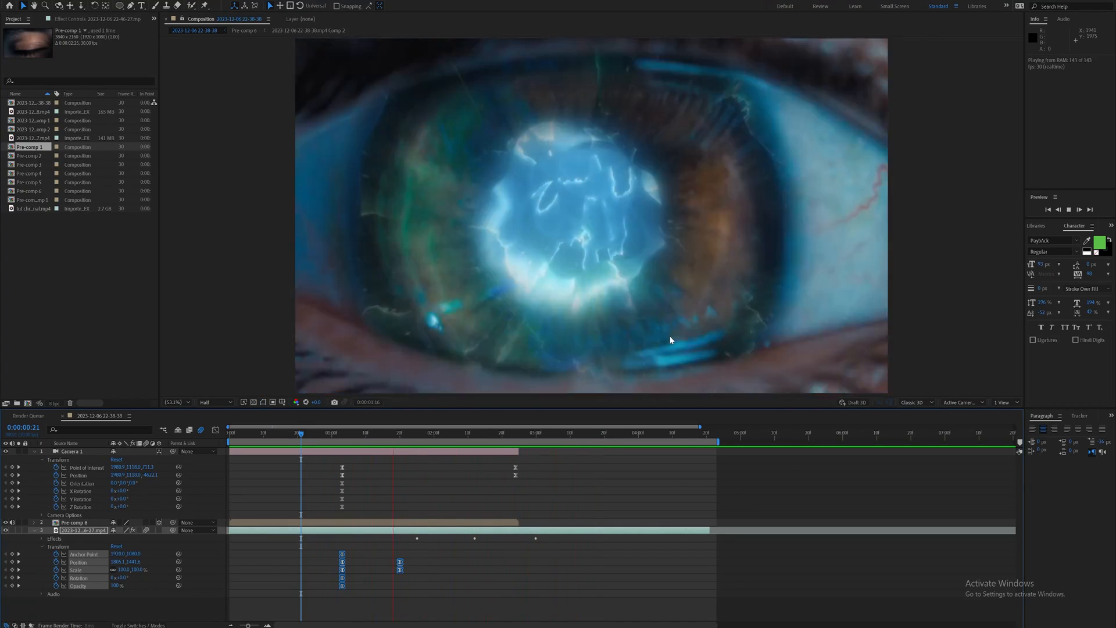
click(518, 431)
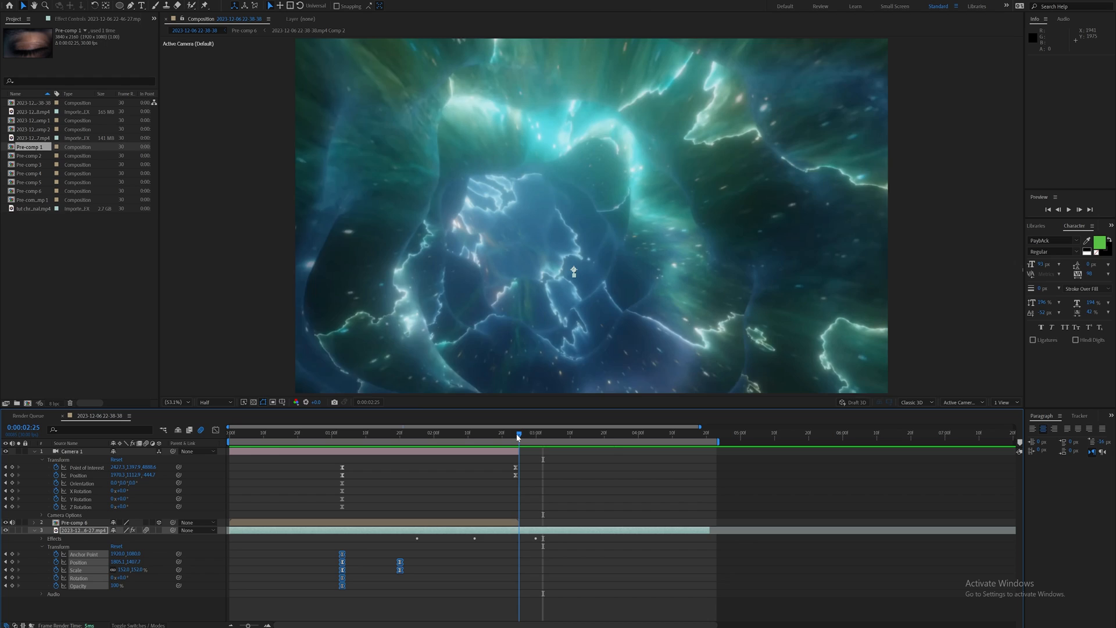
drag(518, 432, 515, 433)
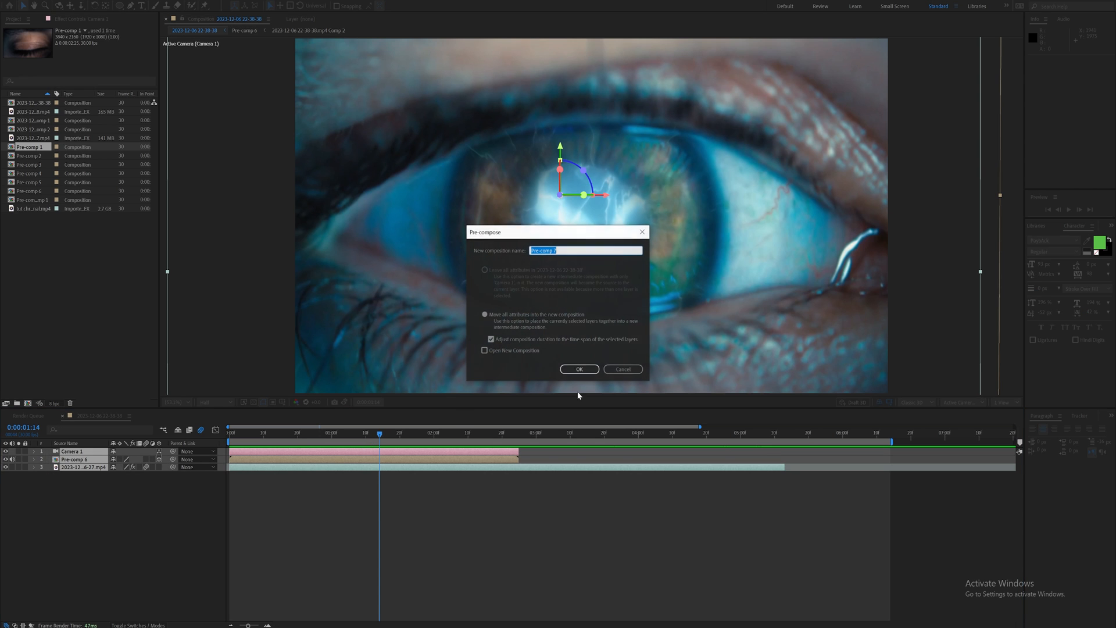
Nest the layers as Pre-comp 7 and apply uni.Chromatic Aberration to it.
click(579, 368)
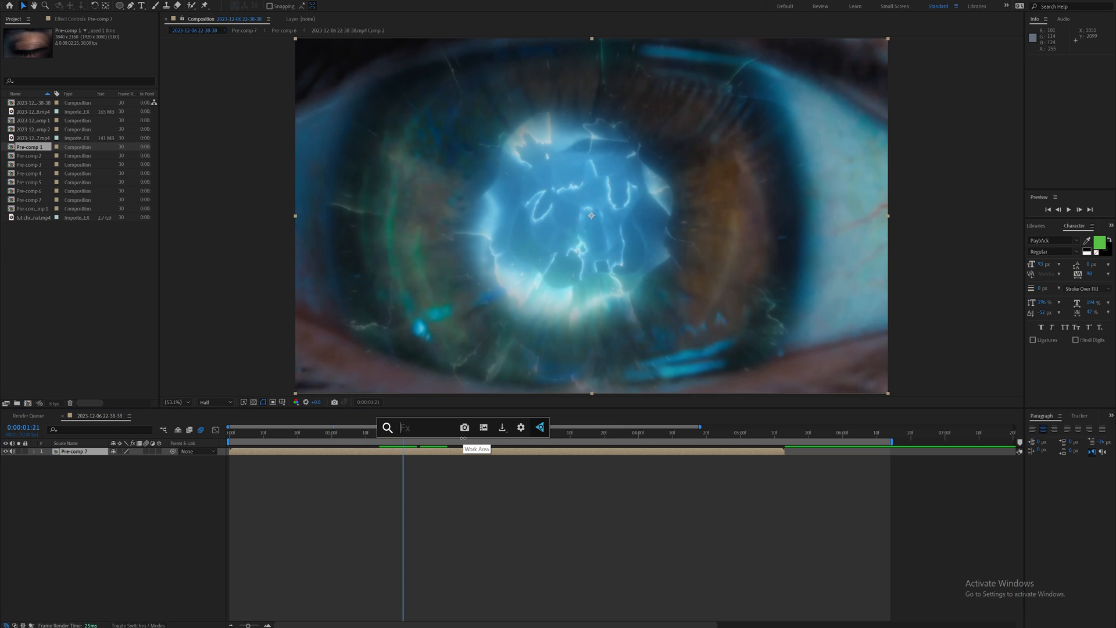
text(chroma)
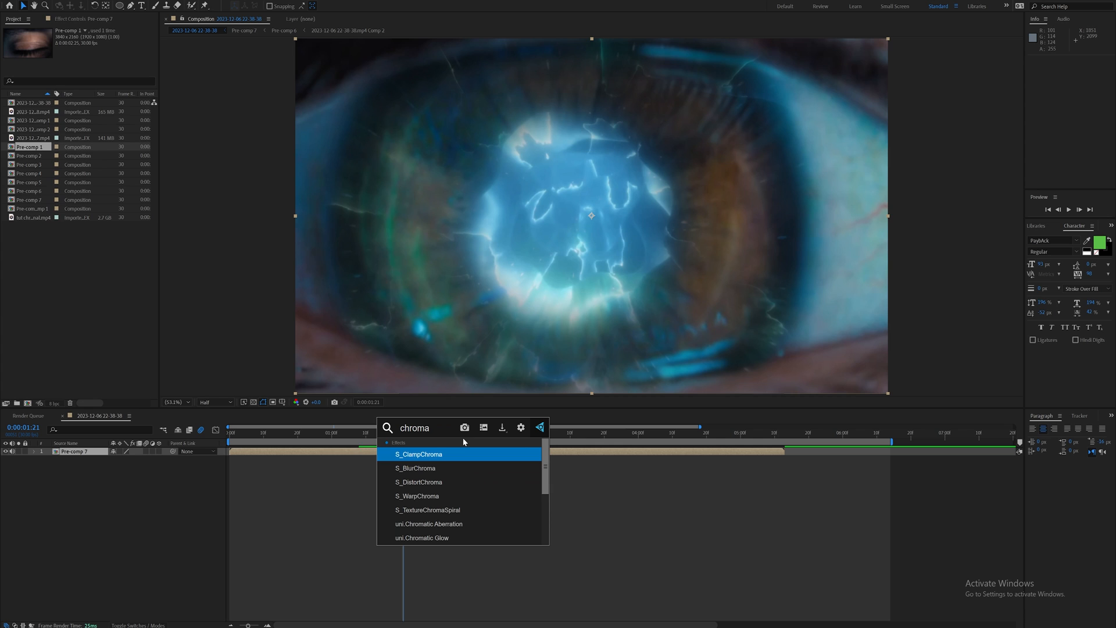
double_click(429, 523)
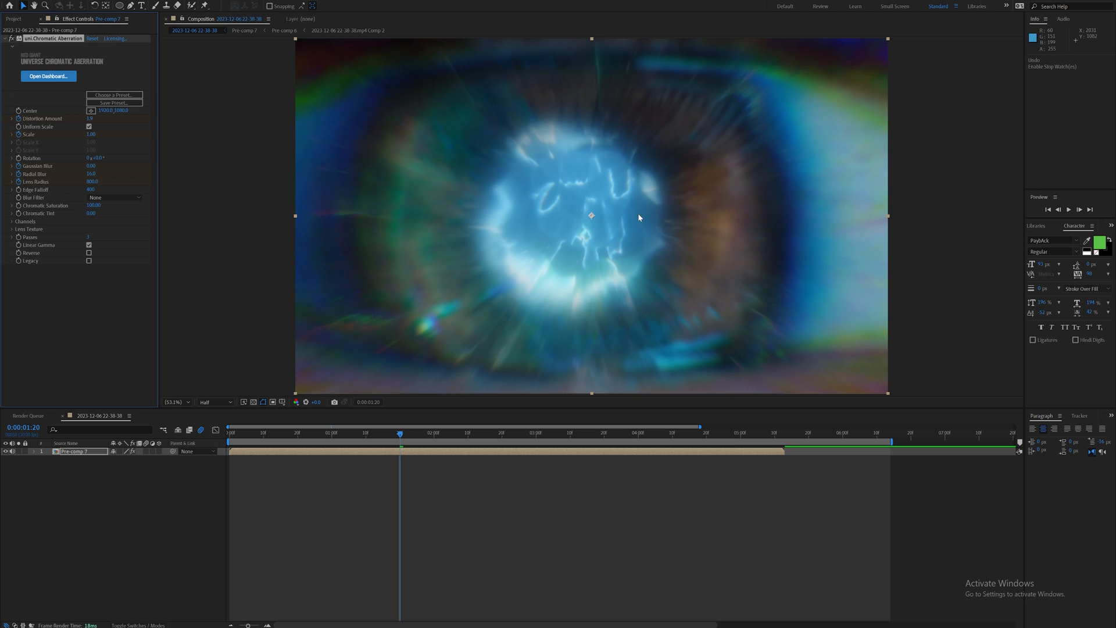
mouse_move(714, 253)
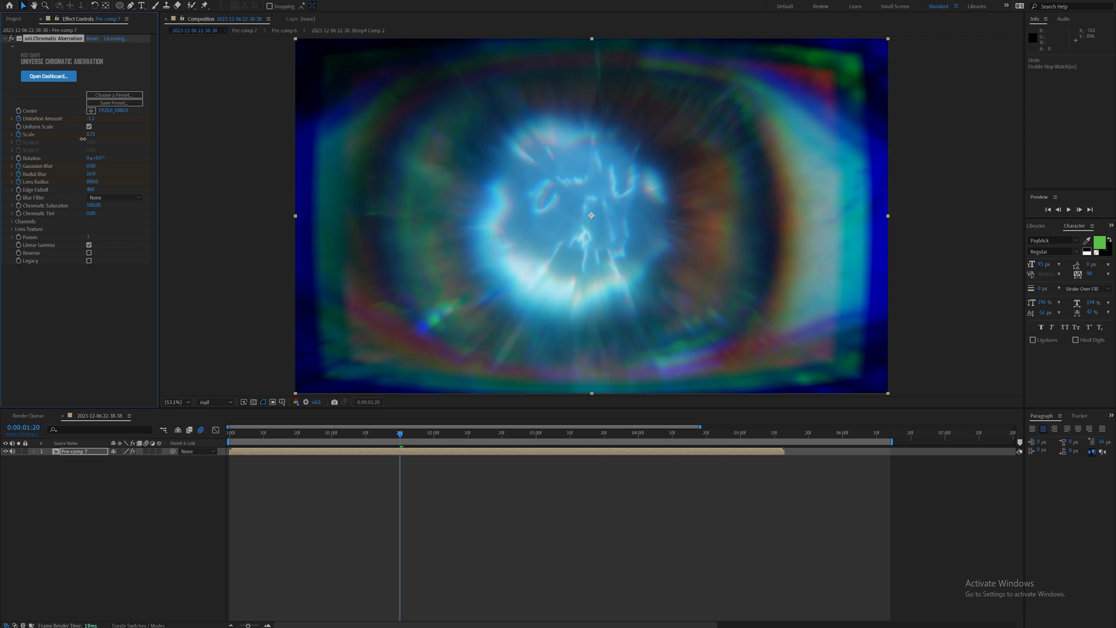
Scrub the Universe Chromatic Aberration distortion higher for strong coloured fringes.
drag(90, 134, 105, 133)
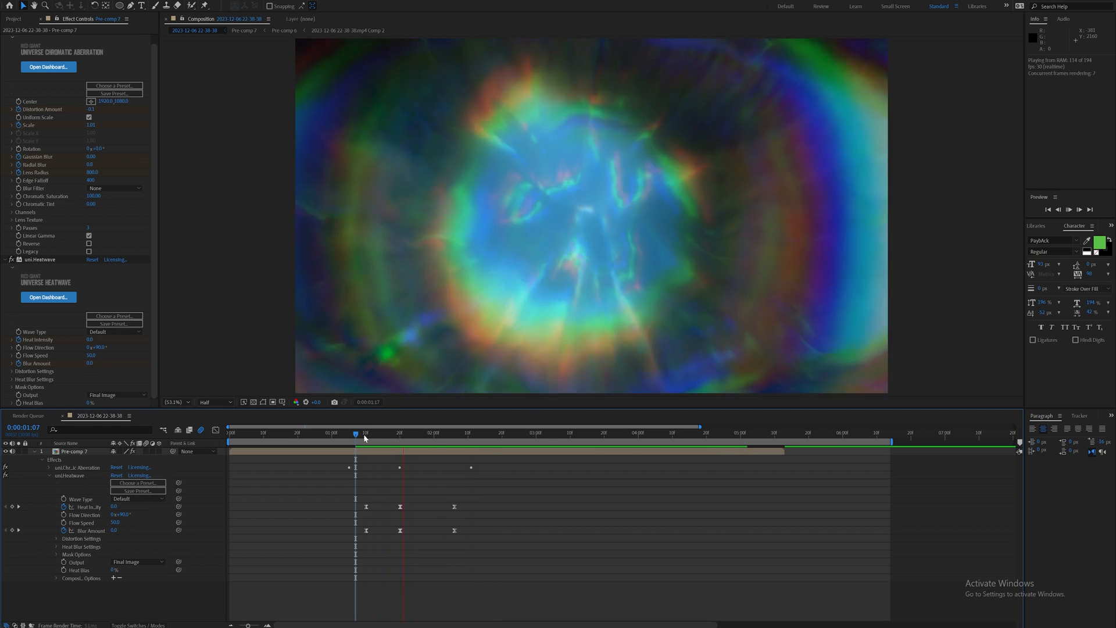
Scrub the timeline to preview the heat-wave animation.
drag(355, 432, 401, 432)
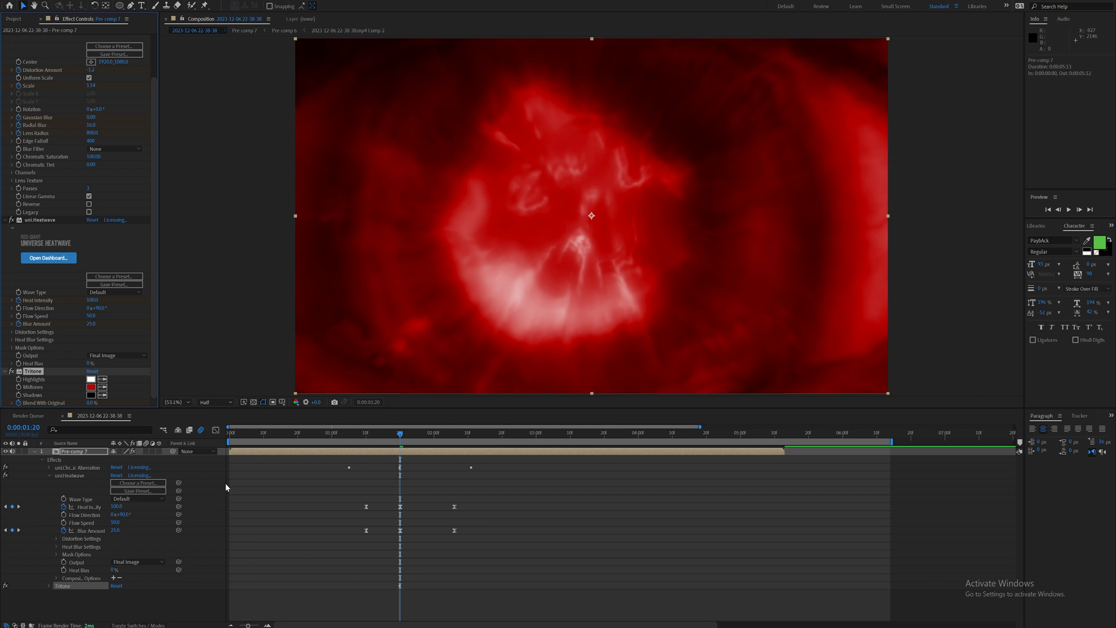
mouse_move(421, 438)
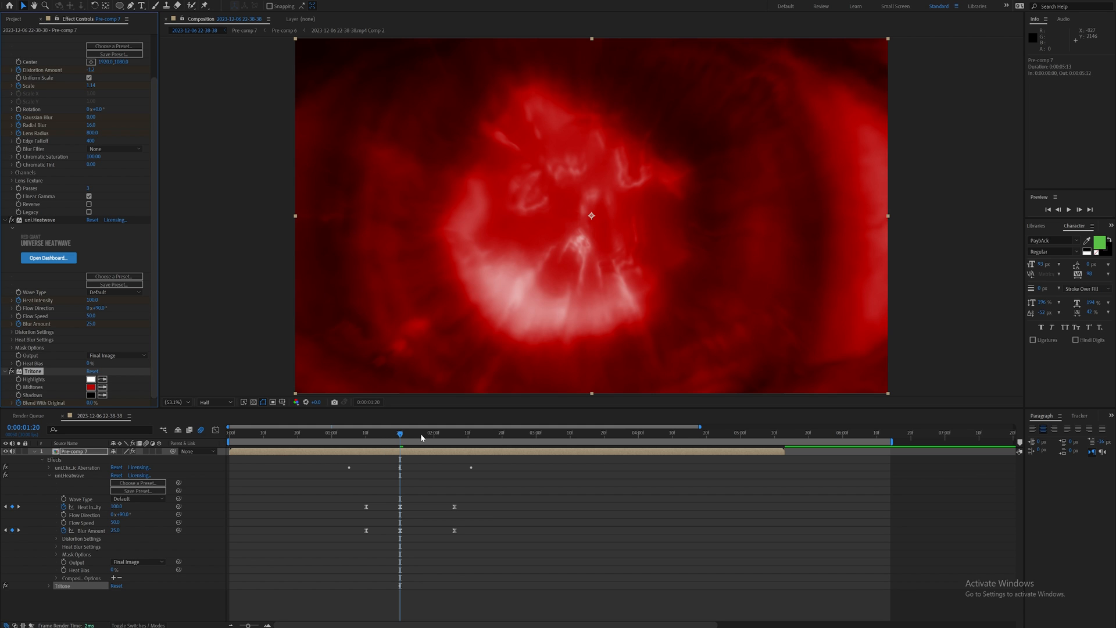